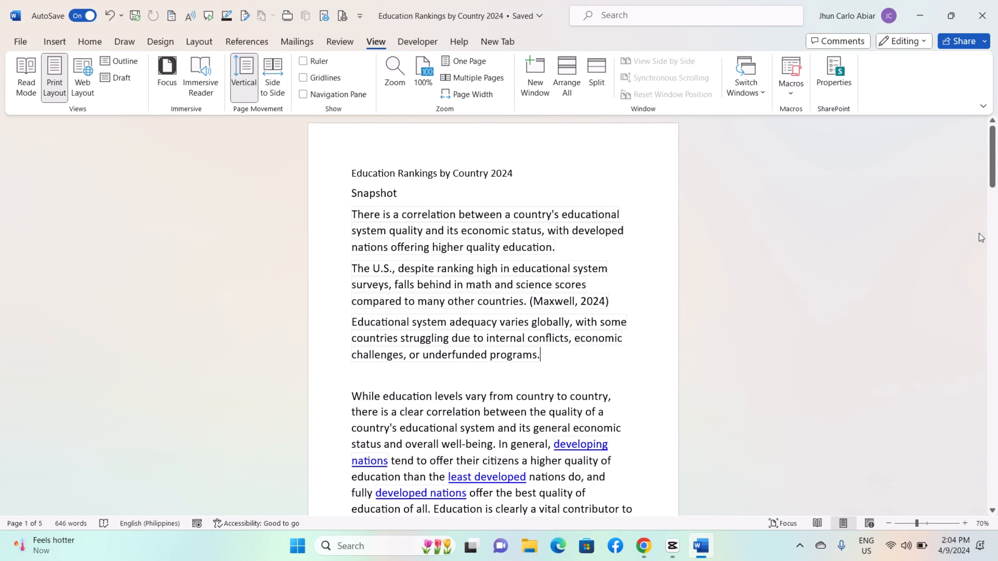
pyautogui.moveTo(837, 290)
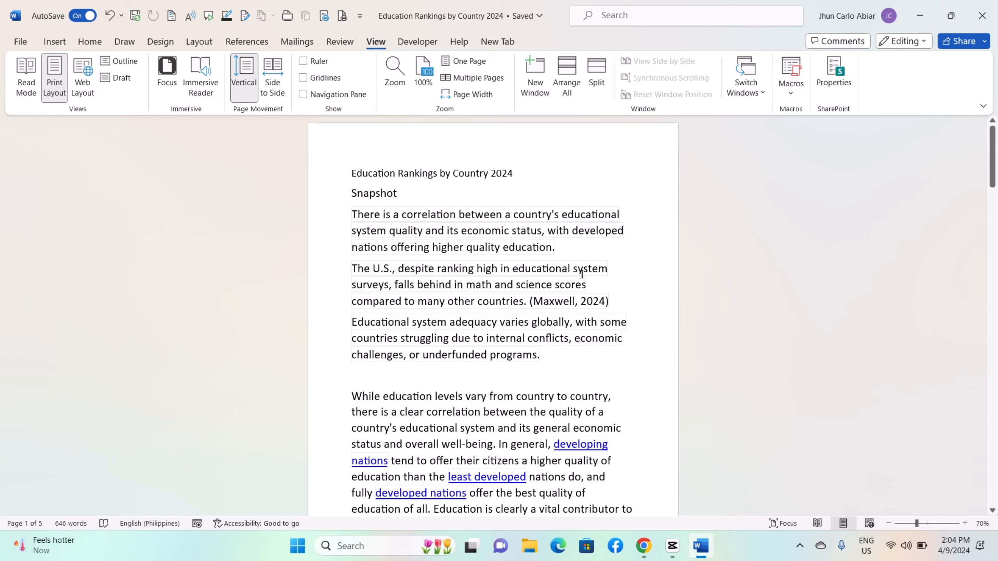
pyautogui.moveTo(556, 363)
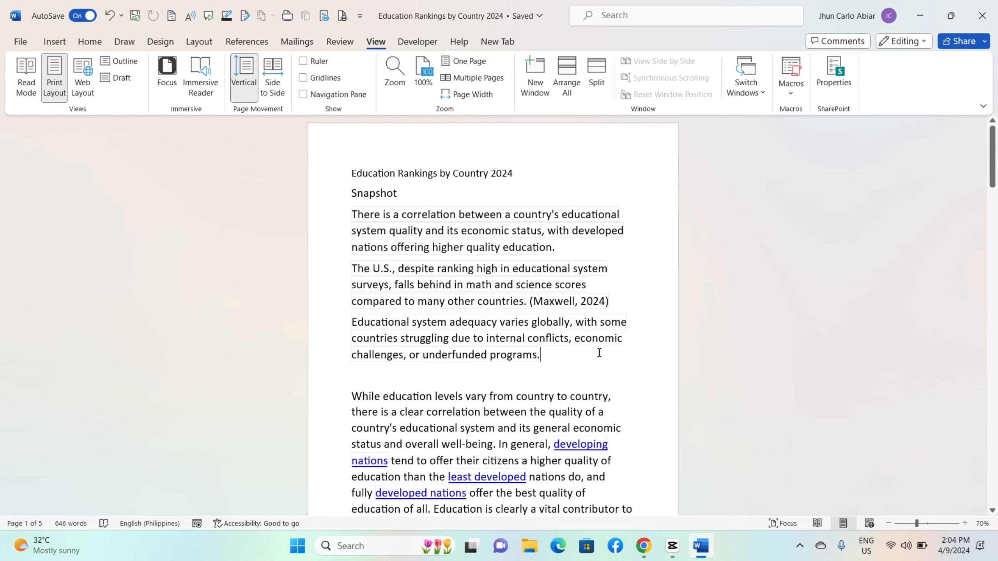
pyautogui.moveTo(565, 361)
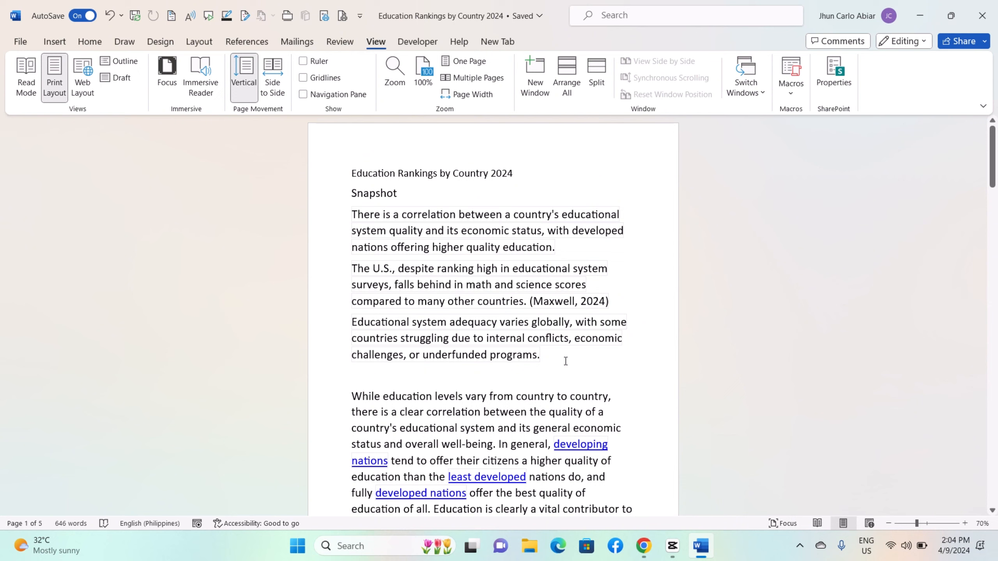
# Split the Education Rankings document window into two independently scrolling panes via View > Split
pyautogui.click(539, 354)
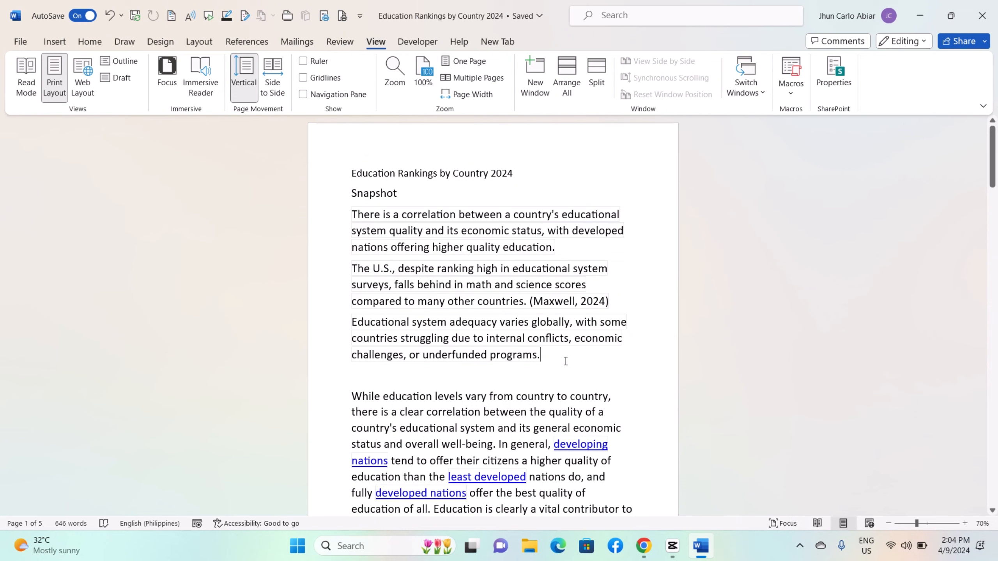
pyautogui.moveTo(571, 364)
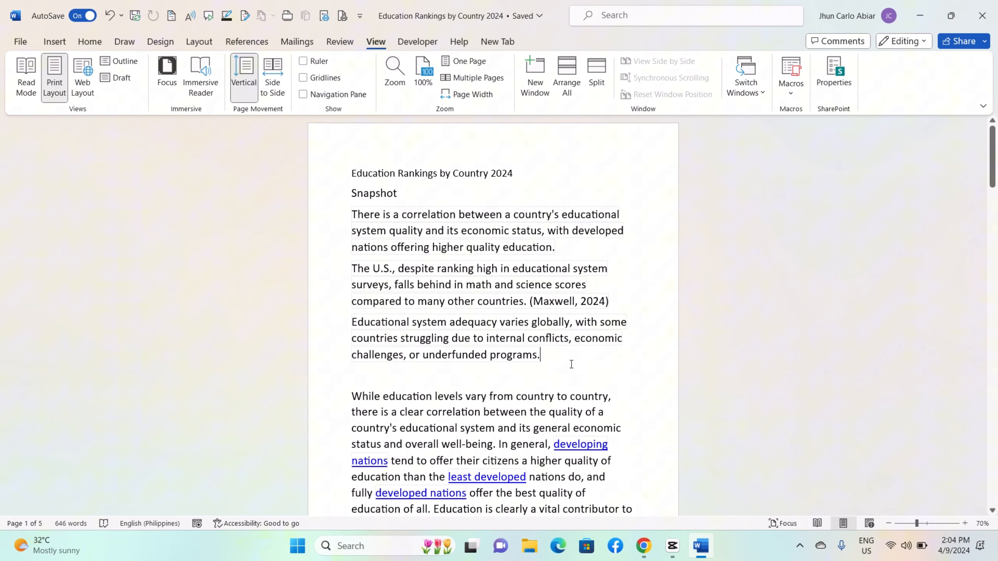
pyautogui.click(89, 41)
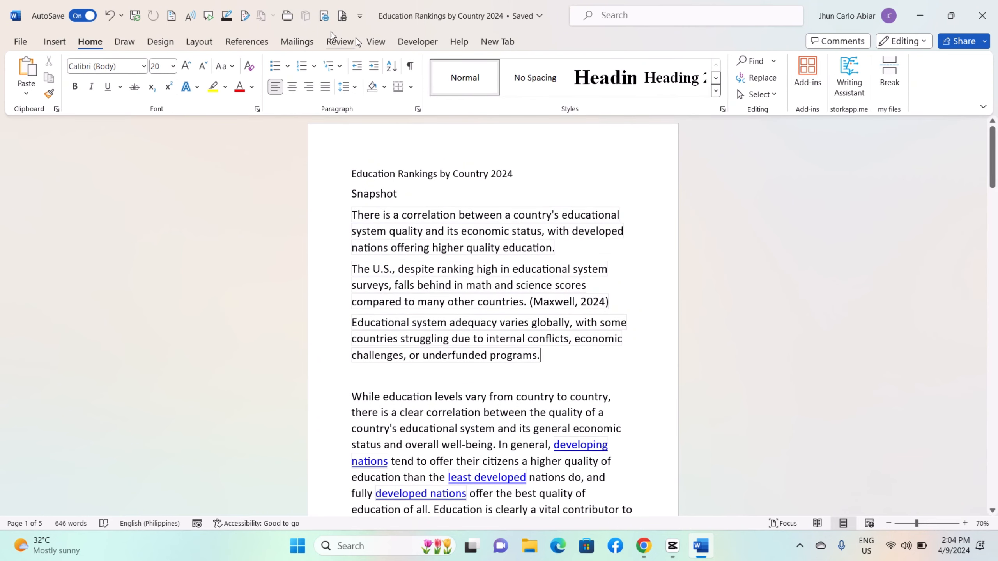
pyautogui.click(375, 41)
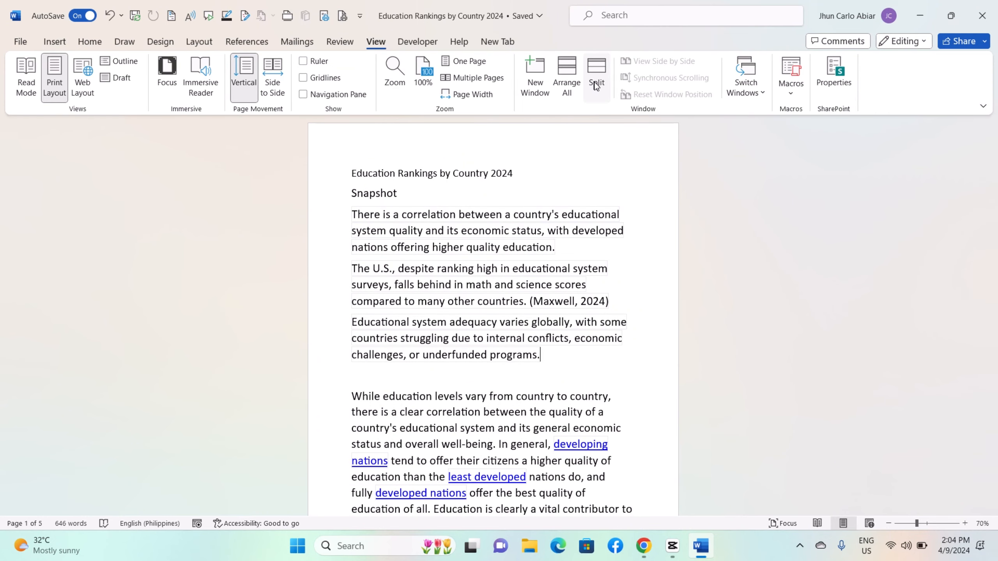
pyautogui.moveTo(596, 83)
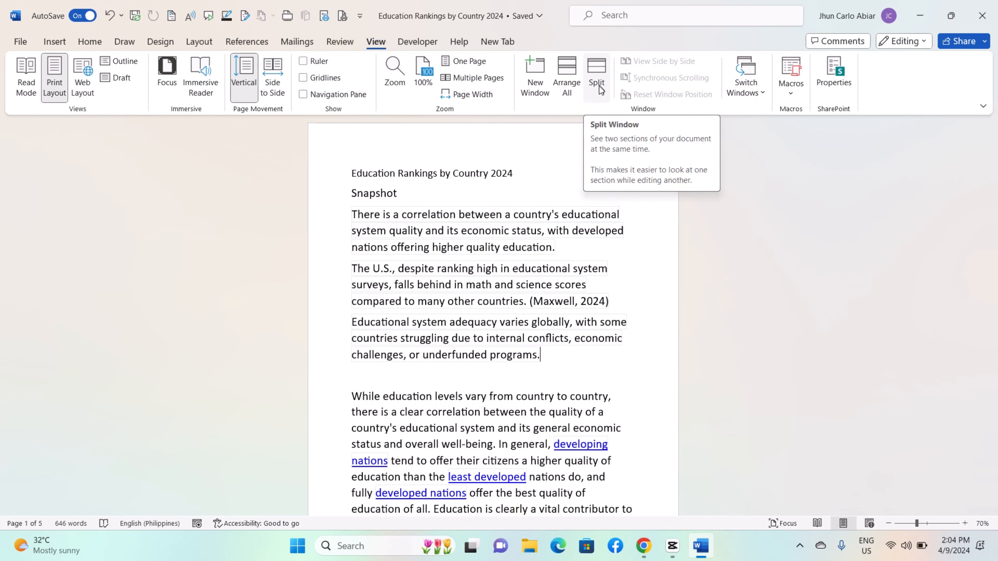
pyautogui.click(596, 75)
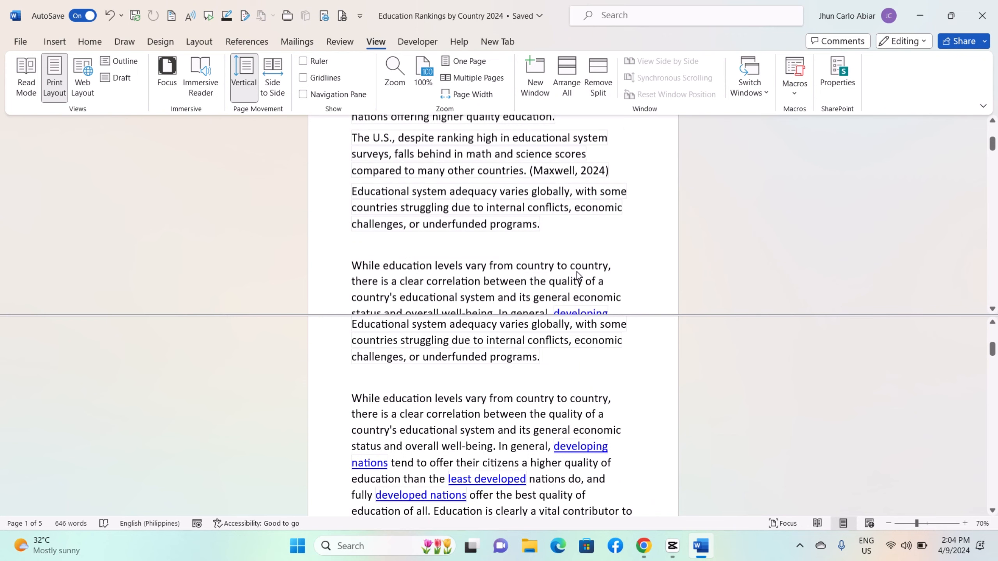
pyautogui.scroll(-3)
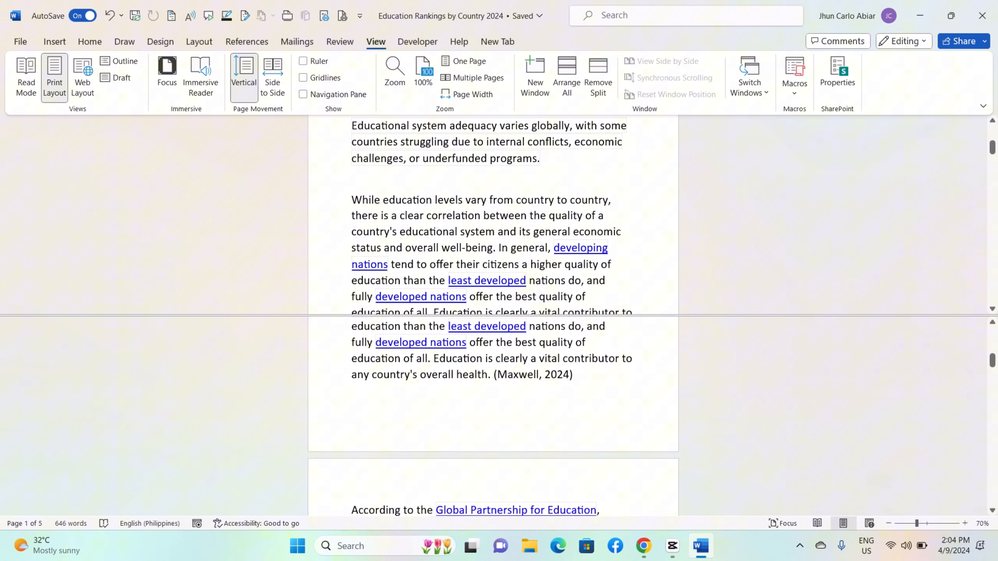
pyautogui.scroll(-3)
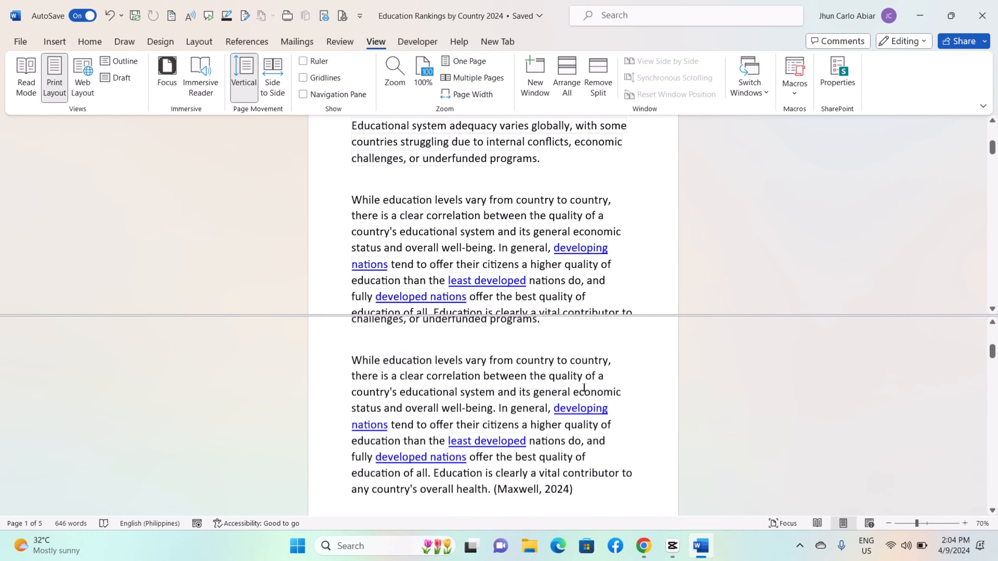
pyautogui.scroll(-3)
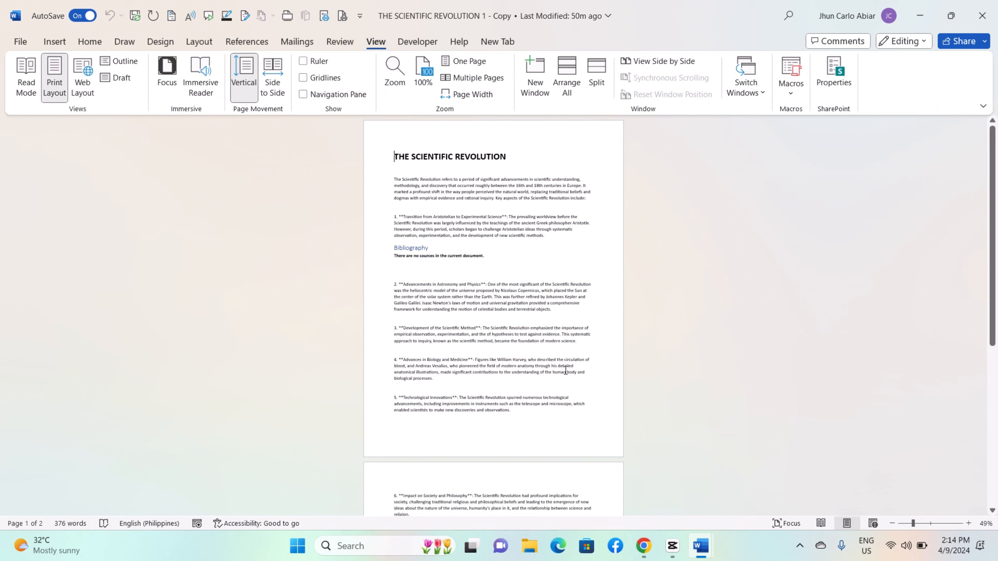
# Show The Scientific Revolution and Education Rankings documents in two windows using View Side by Side
pyautogui.scroll(3)
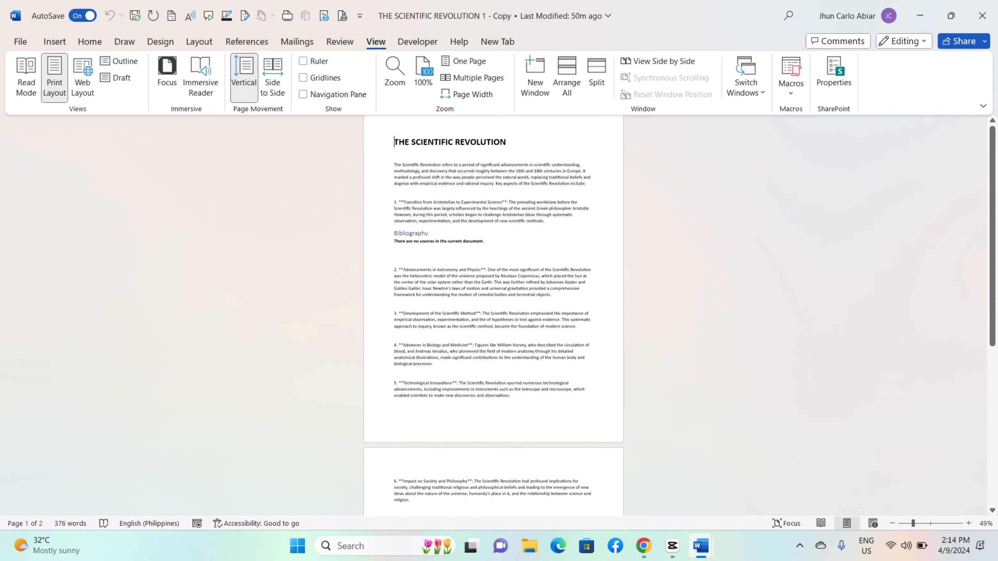
pyautogui.scroll(3)
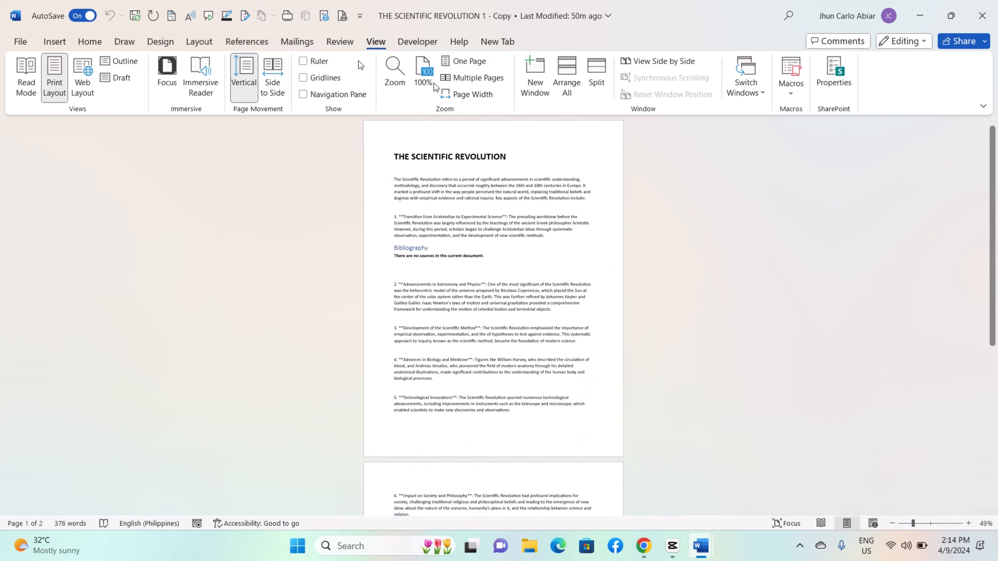
pyautogui.click(90, 42)
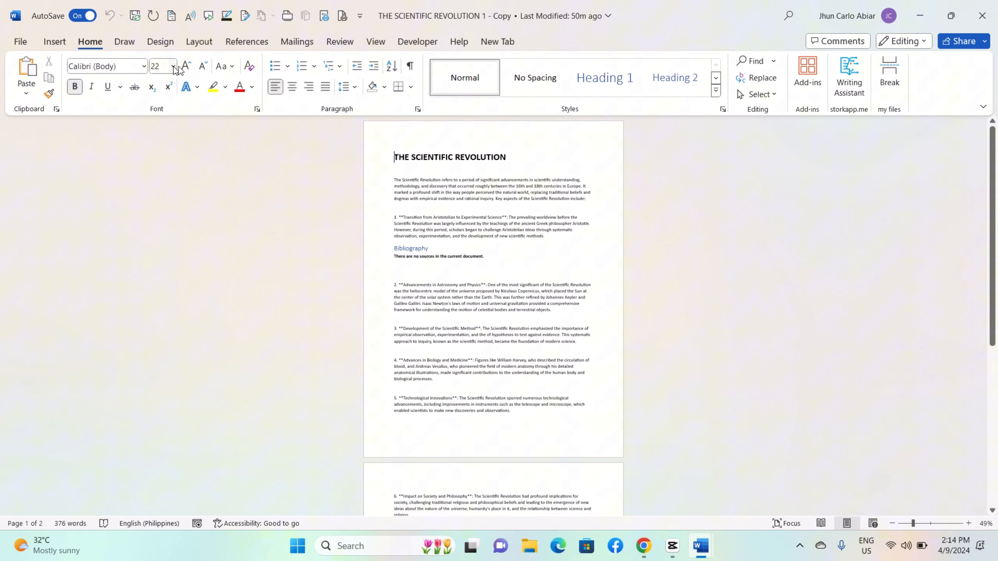
pyautogui.click(375, 42)
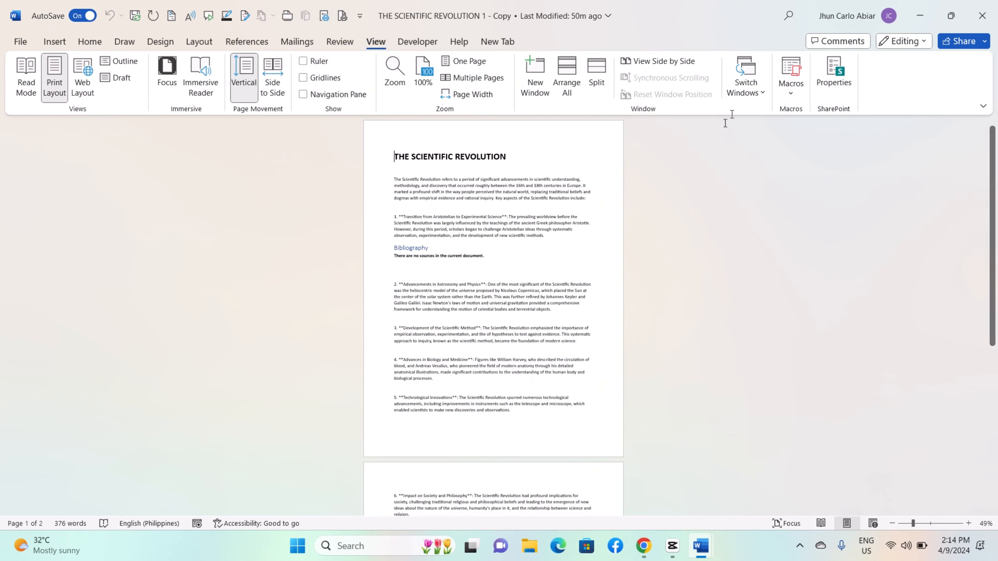
pyautogui.click(659, 61)
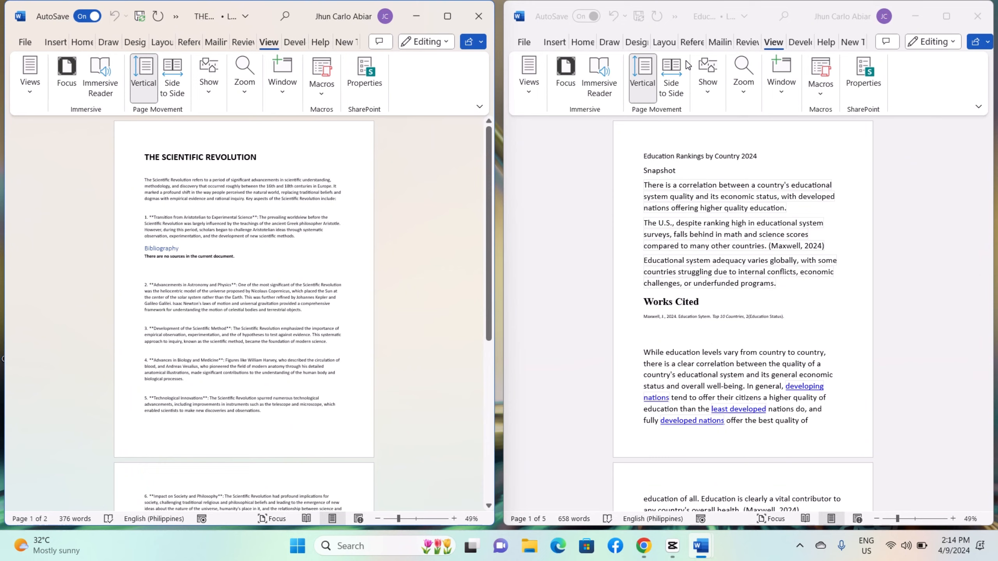
# Leave side-by-side comparison and split The Scientific Revolution window into two panes
pyautogui.scroll(-3)
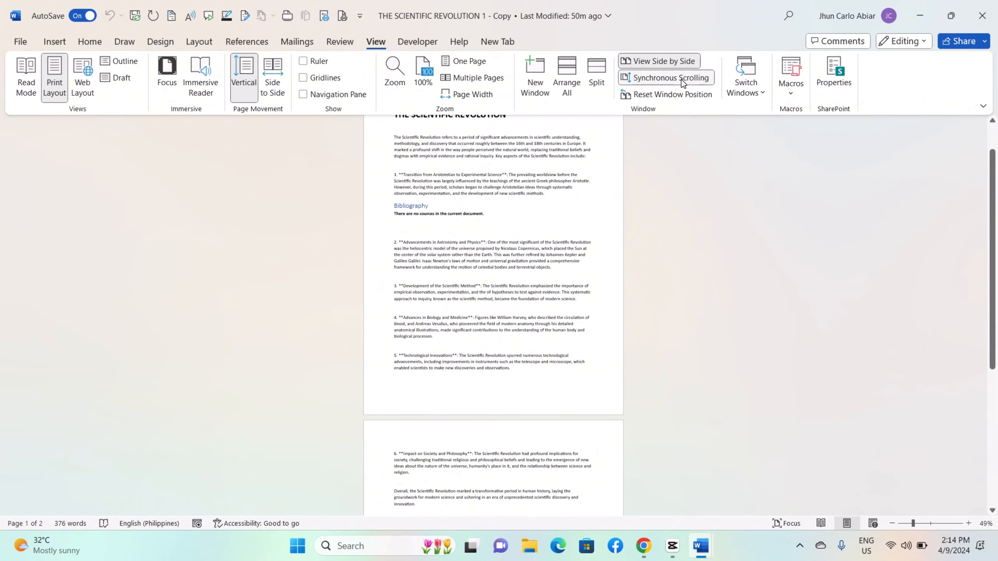
pyautogui.moveTo(667, 78)
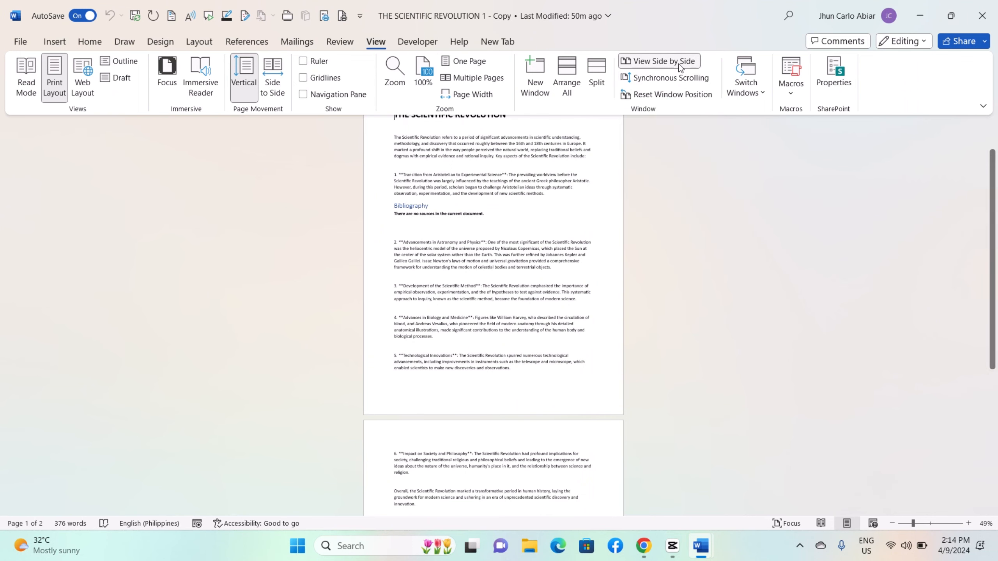
pyautogui.moveTo(660, 61)
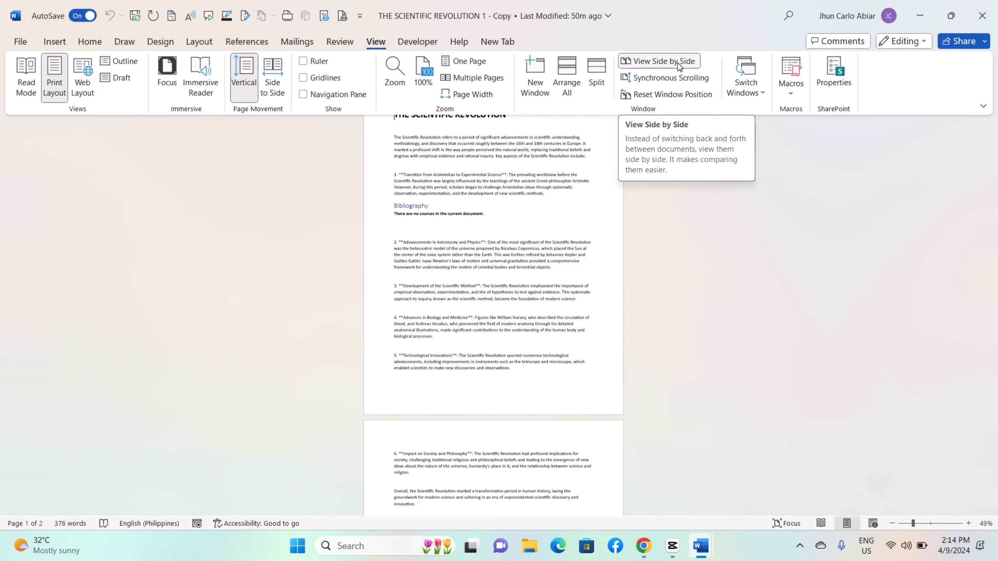
pyautogui.moveTo(659, 61)
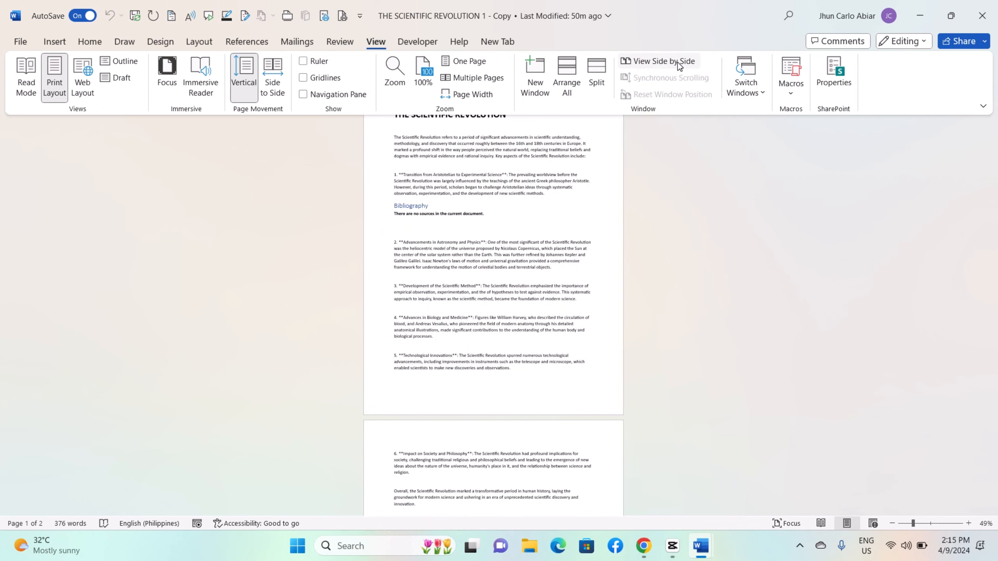
pyautogui.click(595, 73)
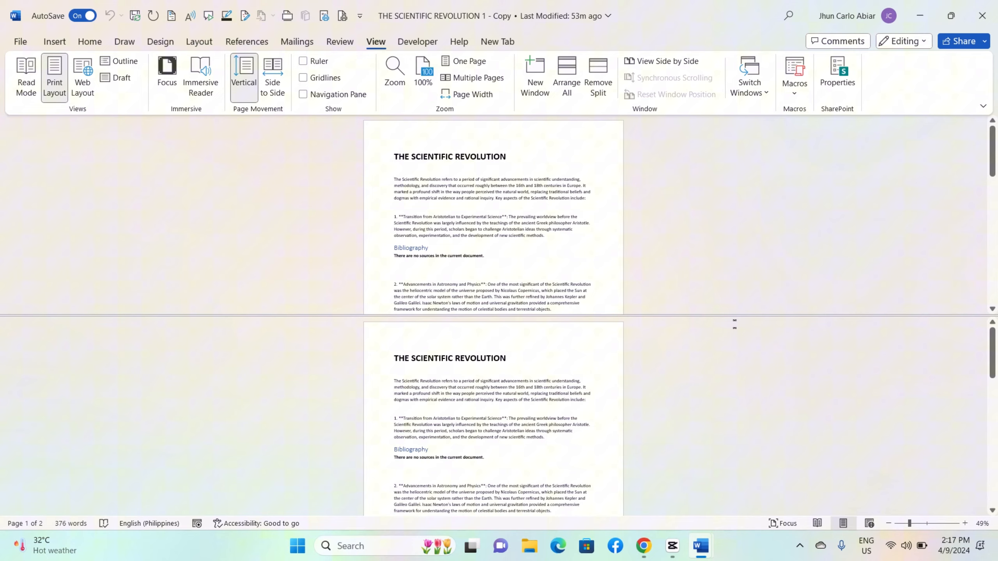
pyautogui.moveTo(730, 318)
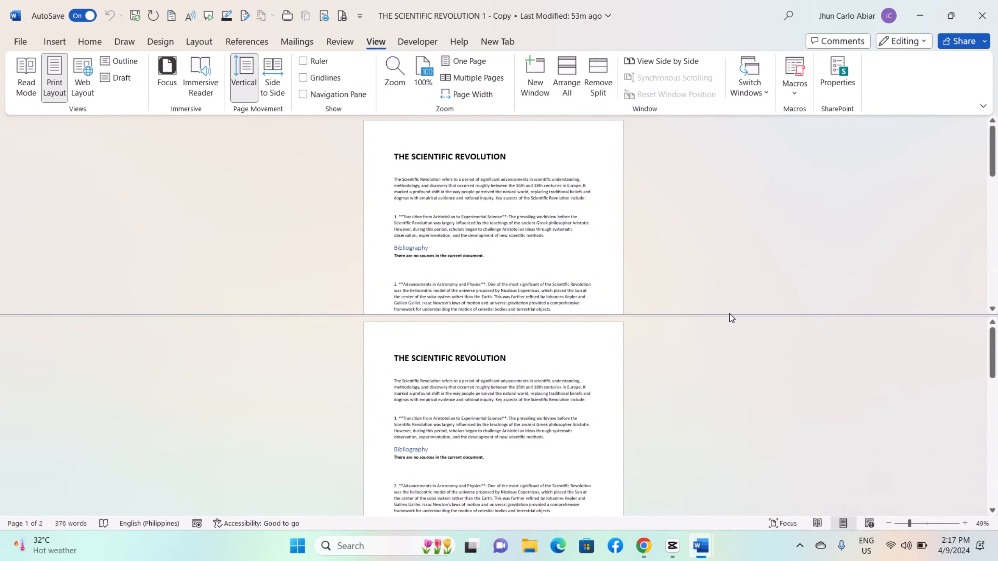
# Toggle the split off, on and off again so The Scientific Revolution shows in one pane
pyautogui.click(597, 71)
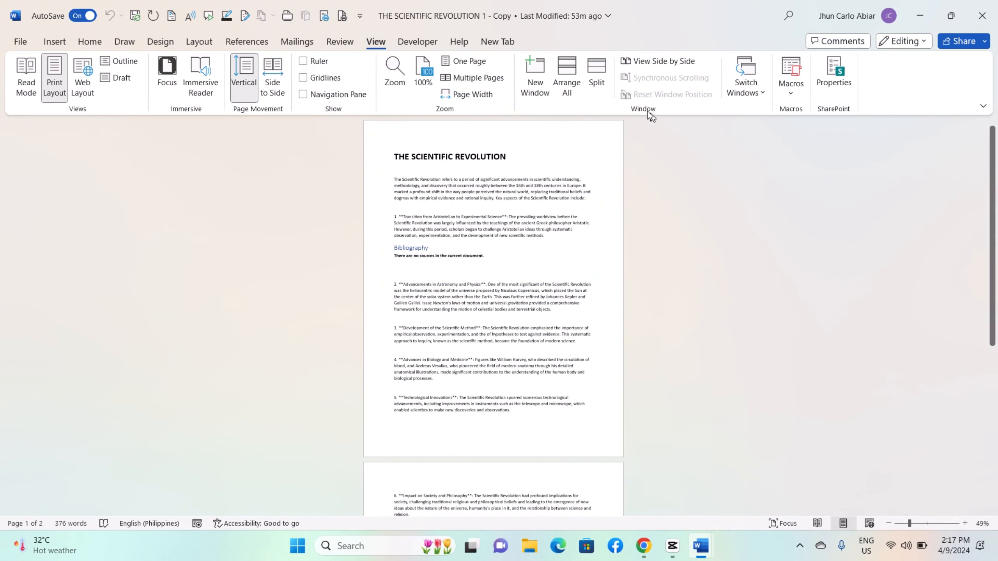
pyautogui.click(595, 71)
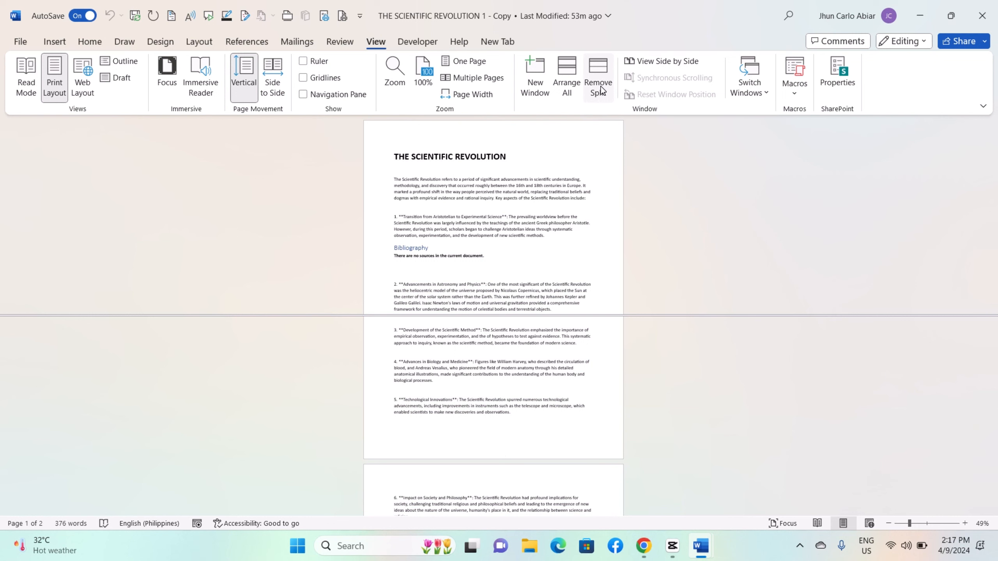
pyautogui.click(597, 75)
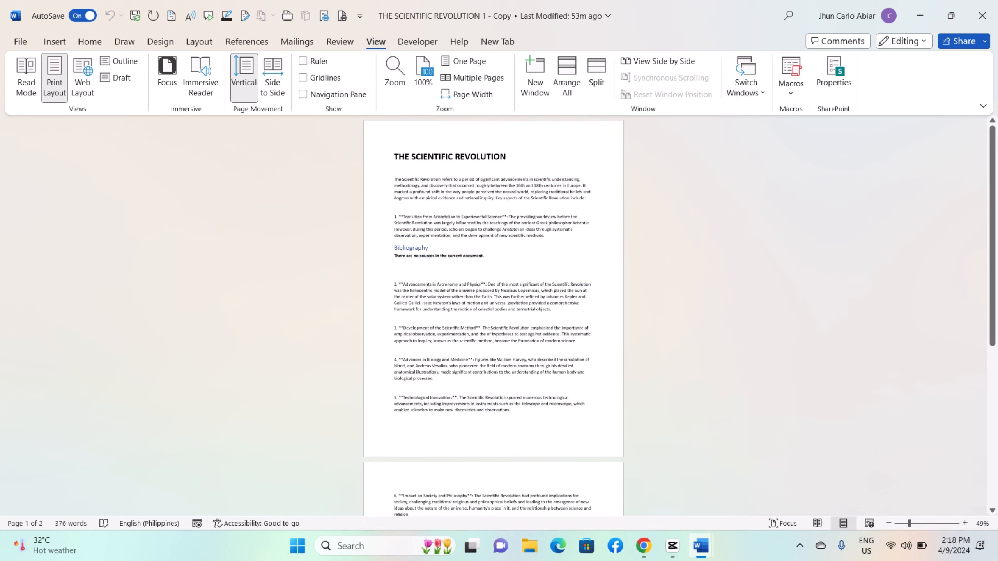
pyautogui.click(394, 157)
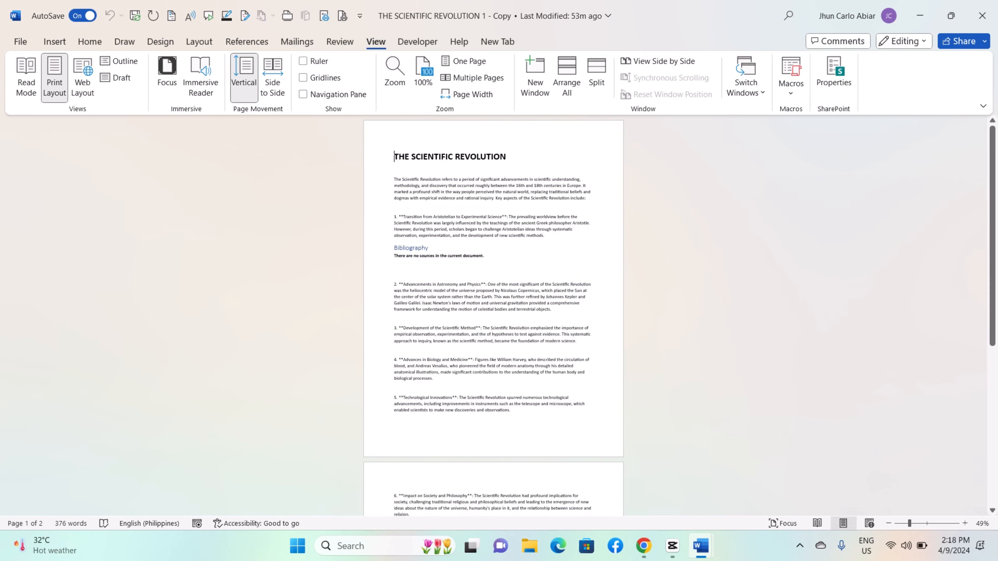